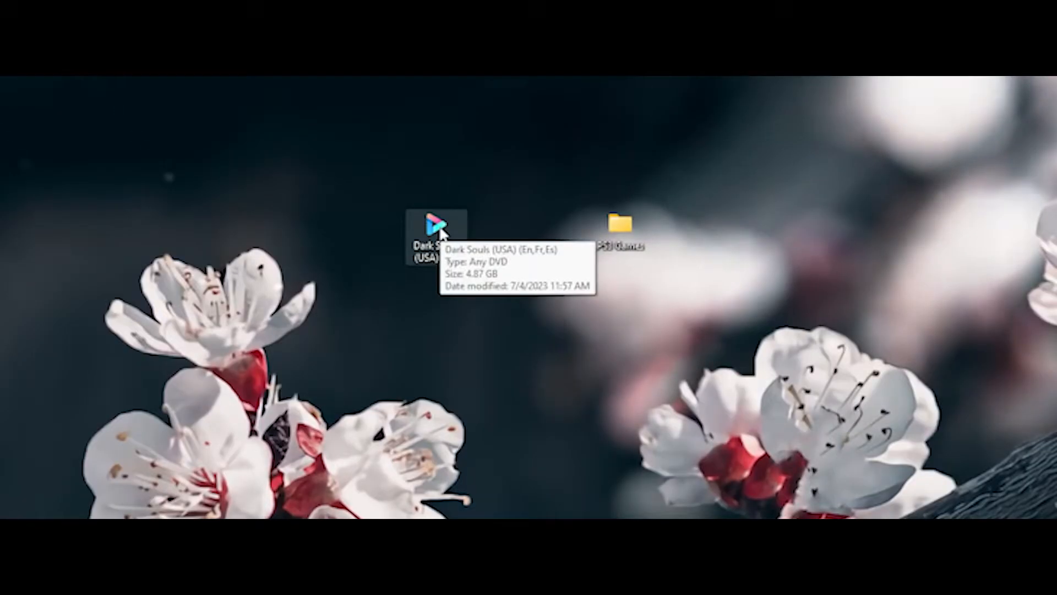
Mount the Dark Souls (USA) ISO from the desktop's right-click menu
right_click(432, 236)
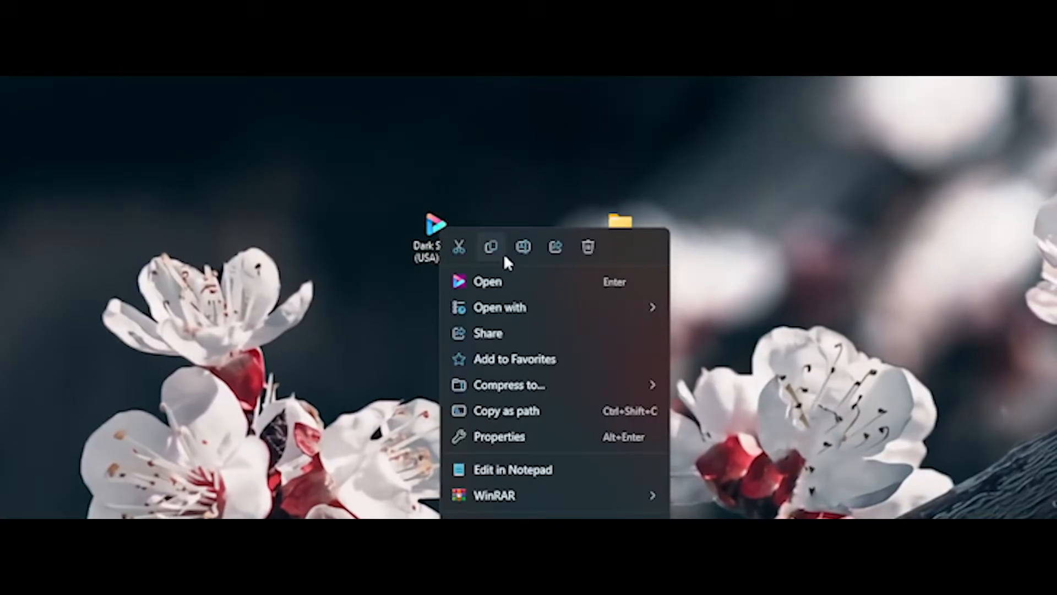
click(500, 307)
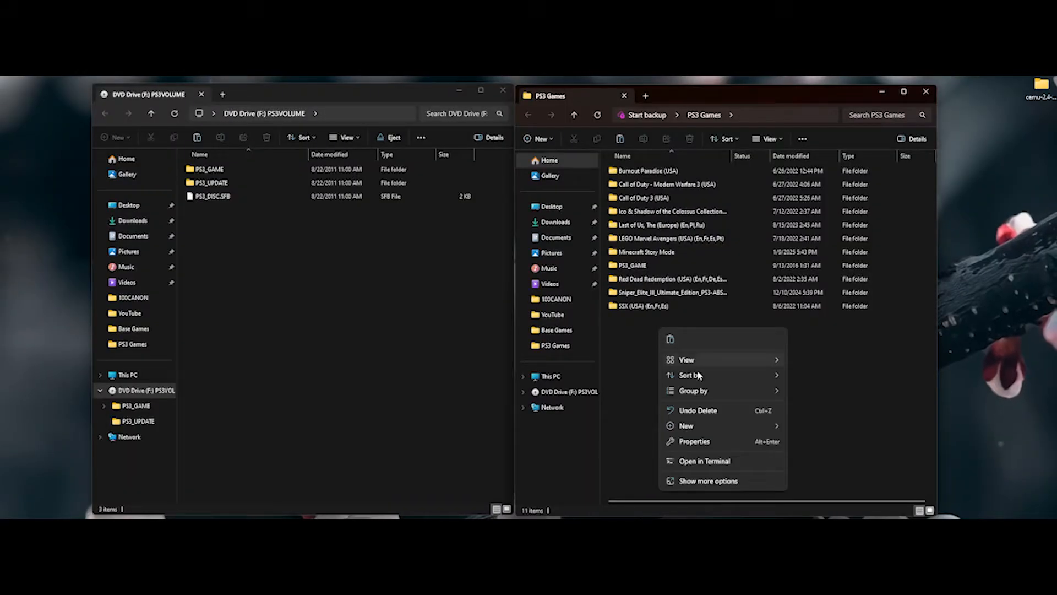
Create a new folder named 'Dark souls' inside PS3 Games
click(685, 425)
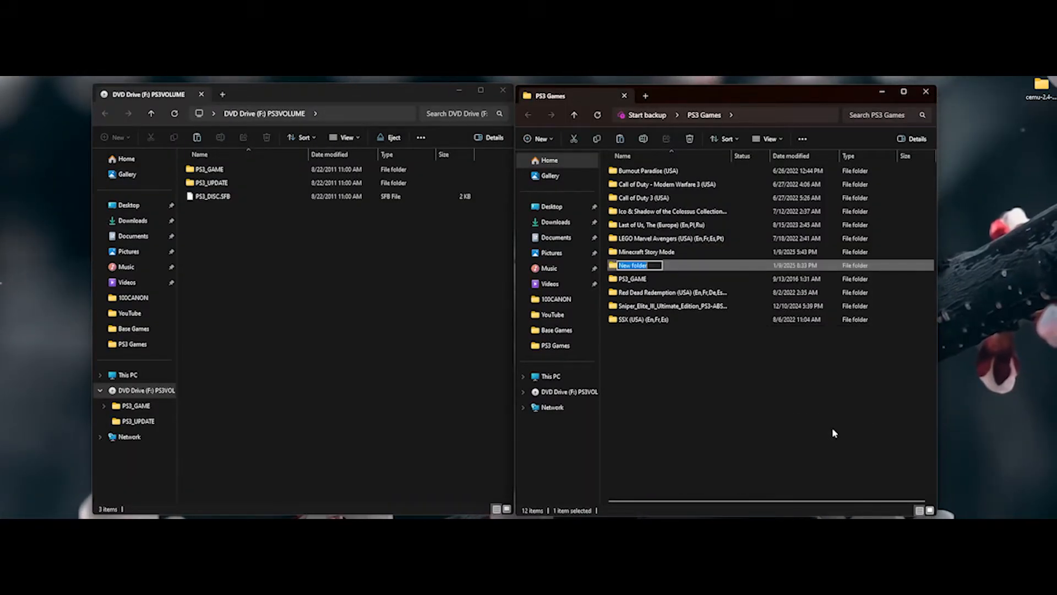
text(D)
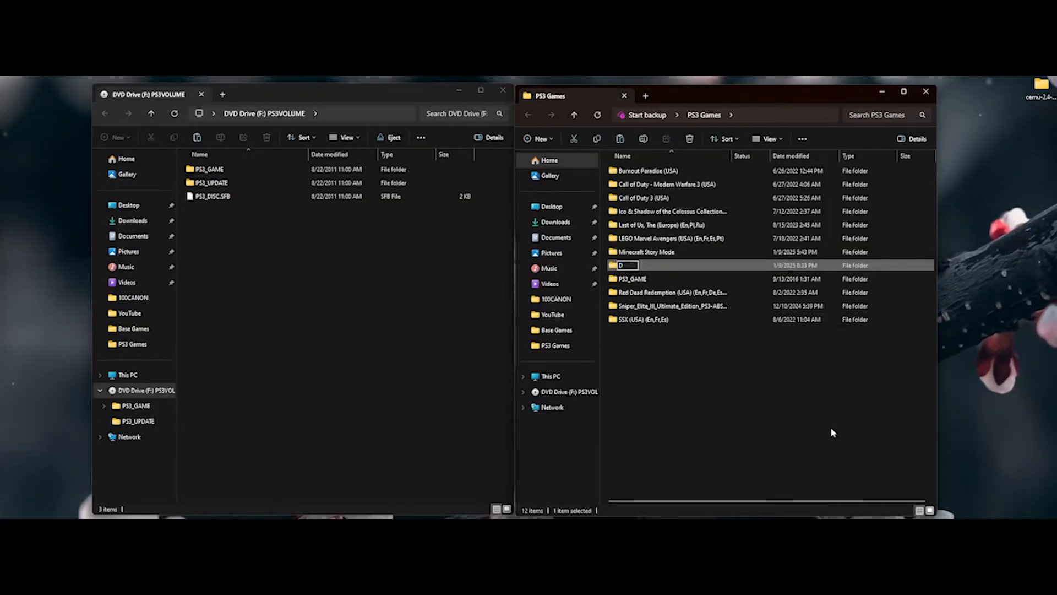
text(Dark souls)
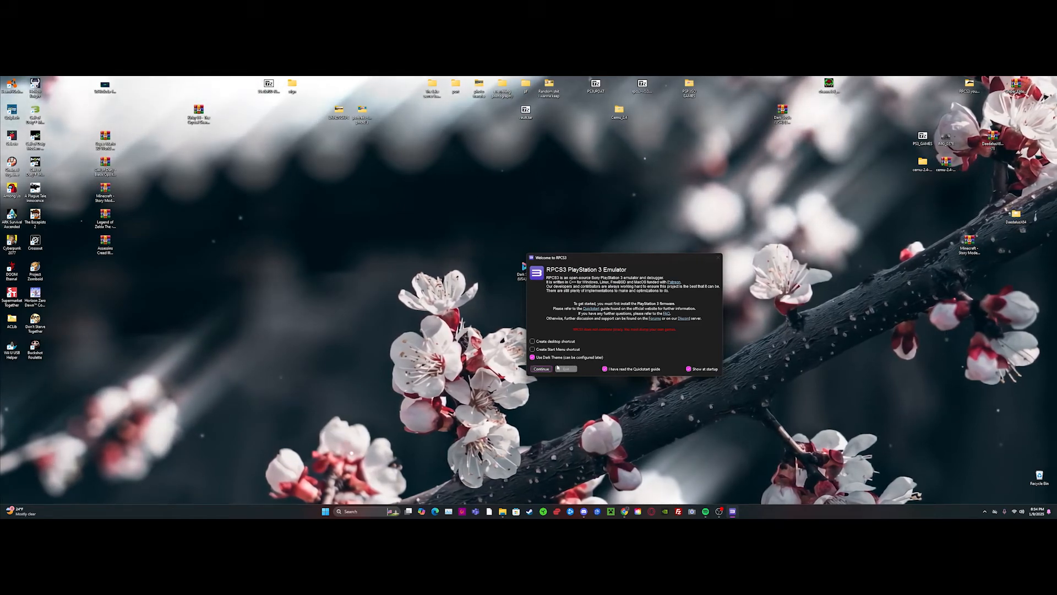
Dismiss RPCS3's welcome message and add the PS3 Games folder via File > Add Games
click(541, 369)
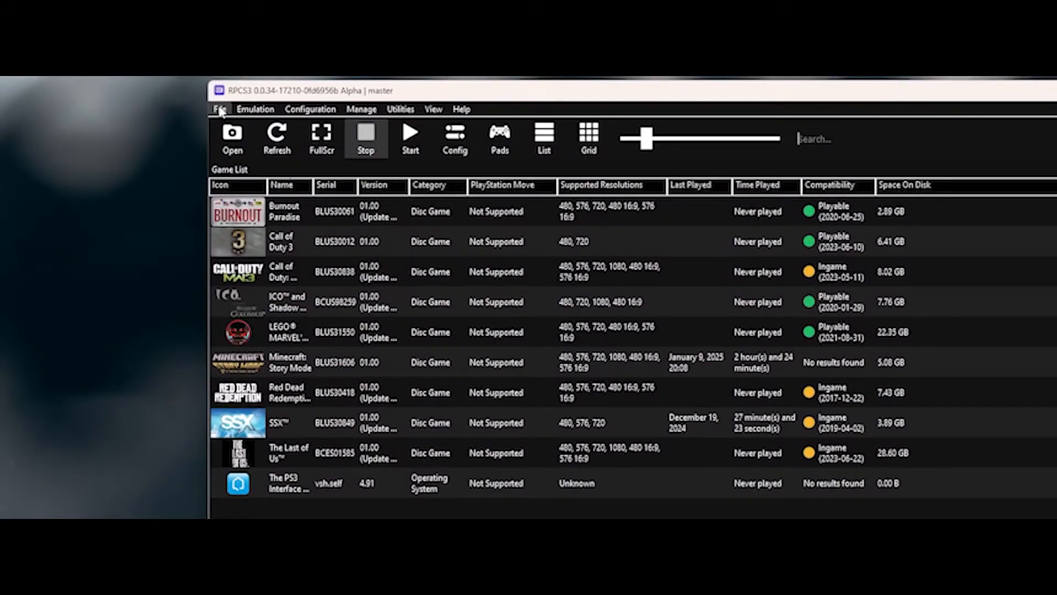
click(219, 108)
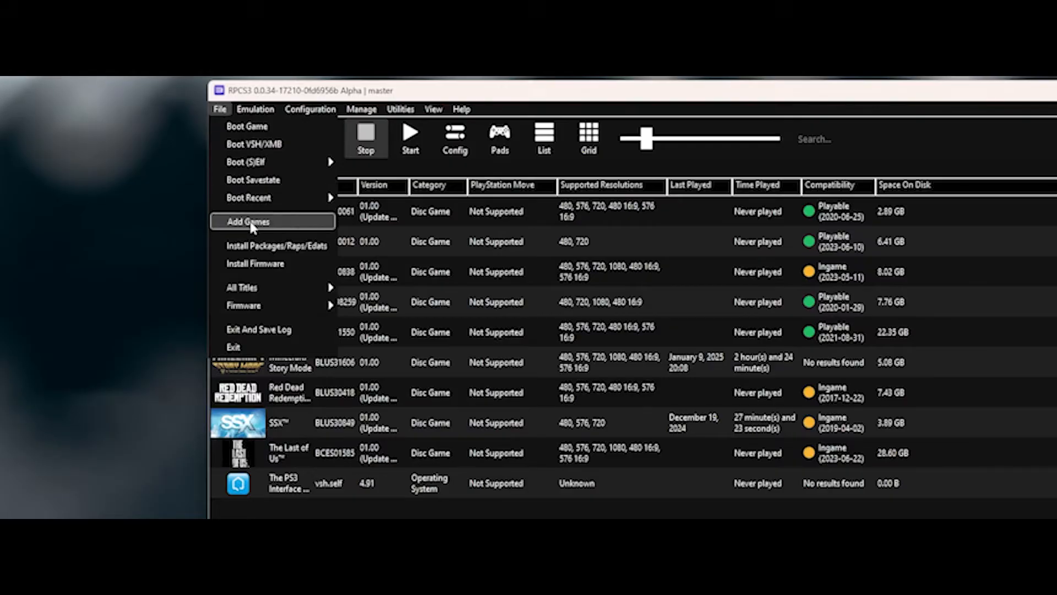
click(246, 221)
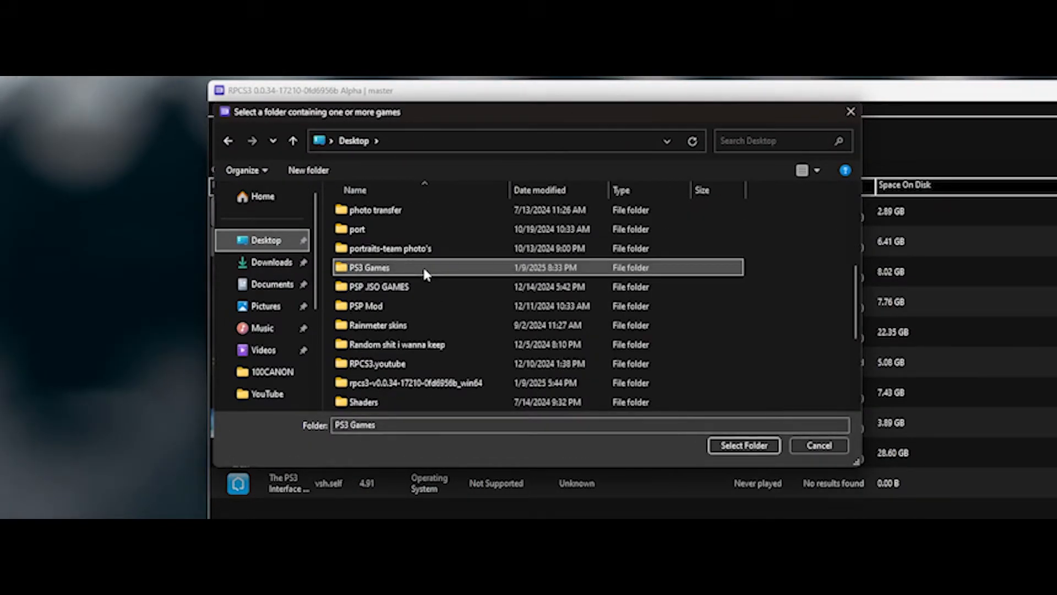
click(743, 445)
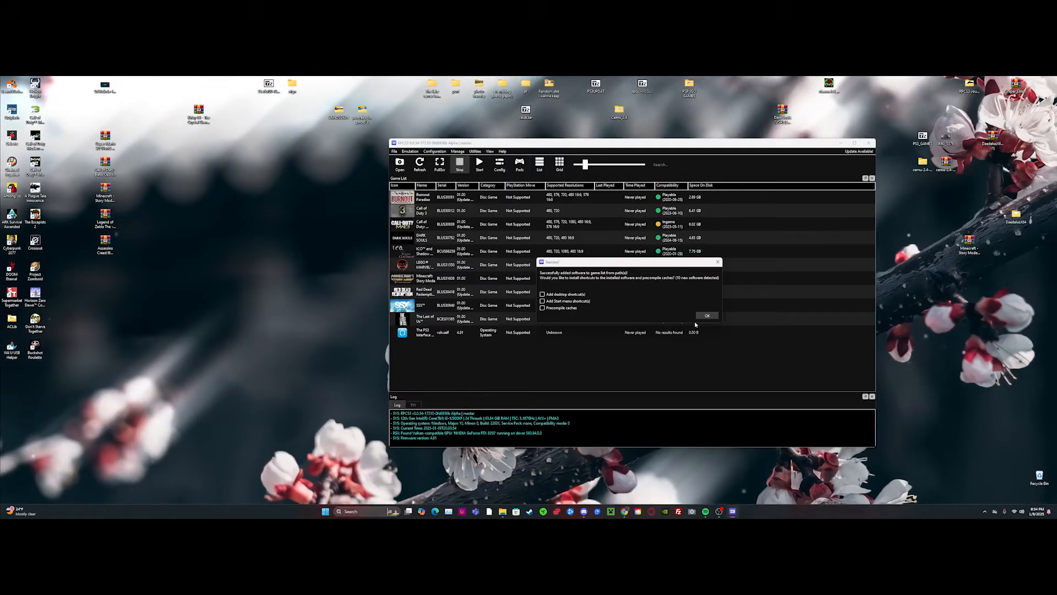
Acknowledge the 'Successfully added' message and boot Dark Souls from the game list
click(706, 315)
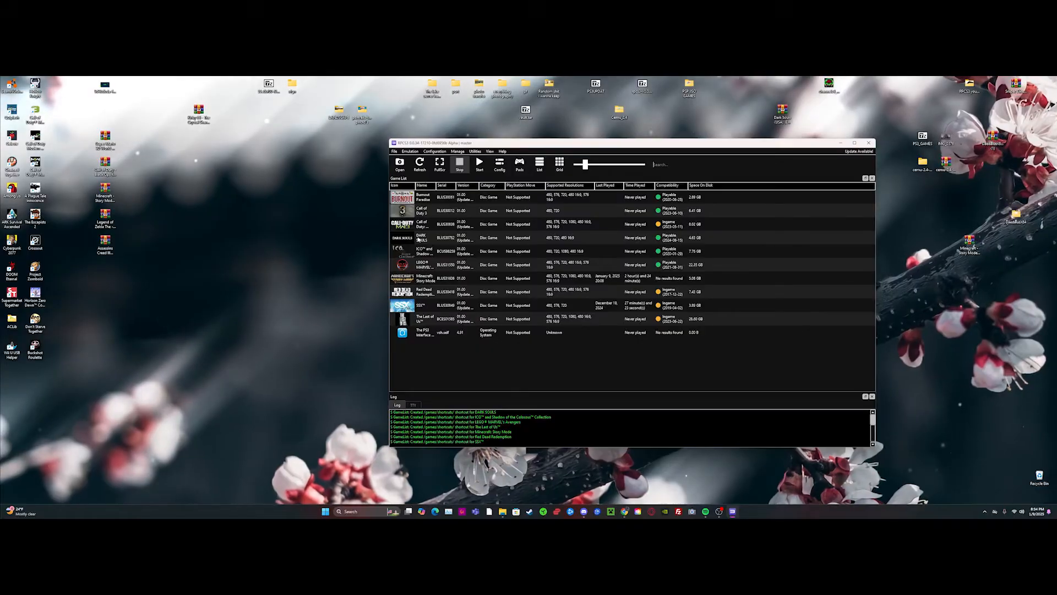
double_click(421, 237)
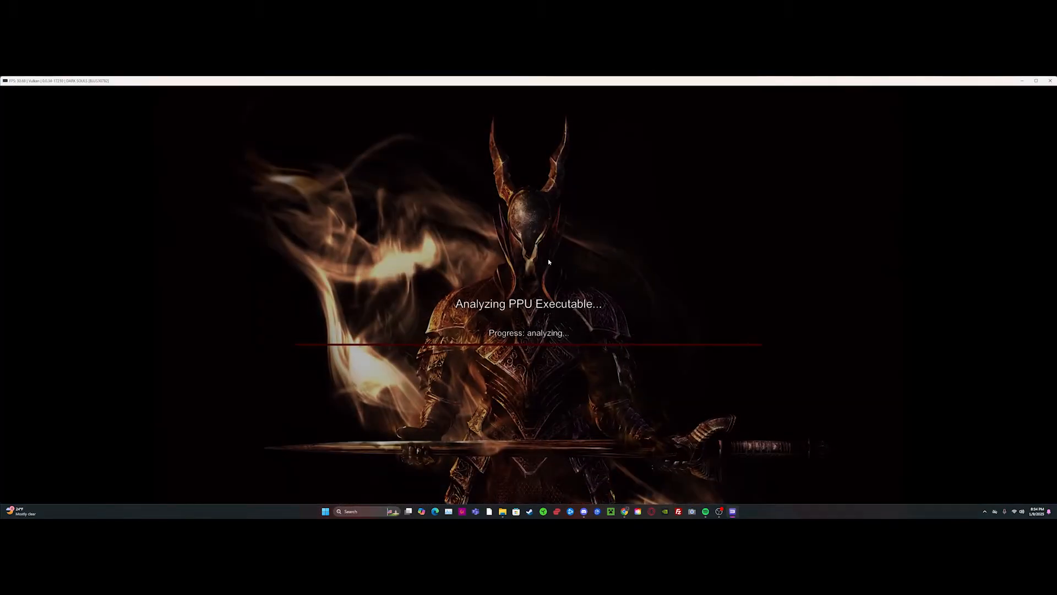